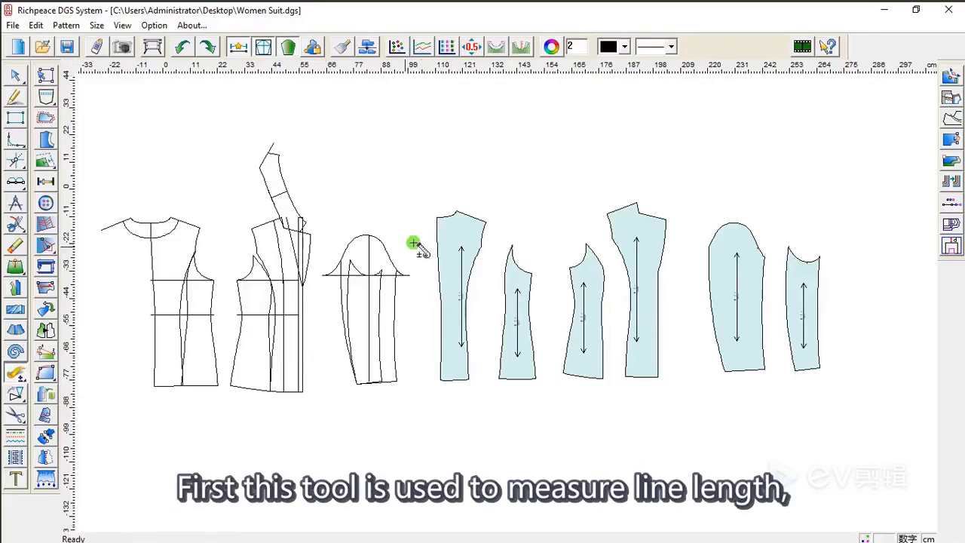
mouse_move(652, 201)
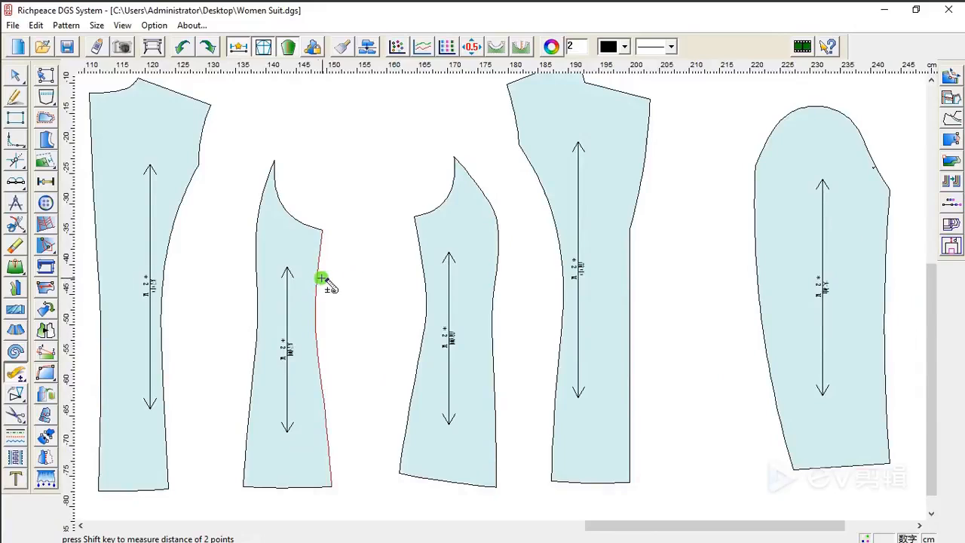
Step: Measure the second pattern piece's side seam, reading a length of 42.698
click(324, 279)
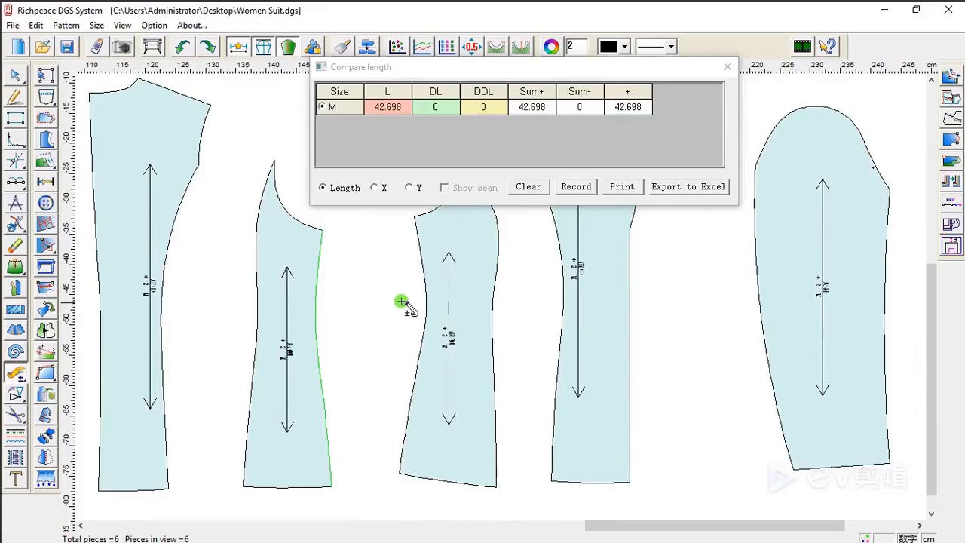
click(411, 309)
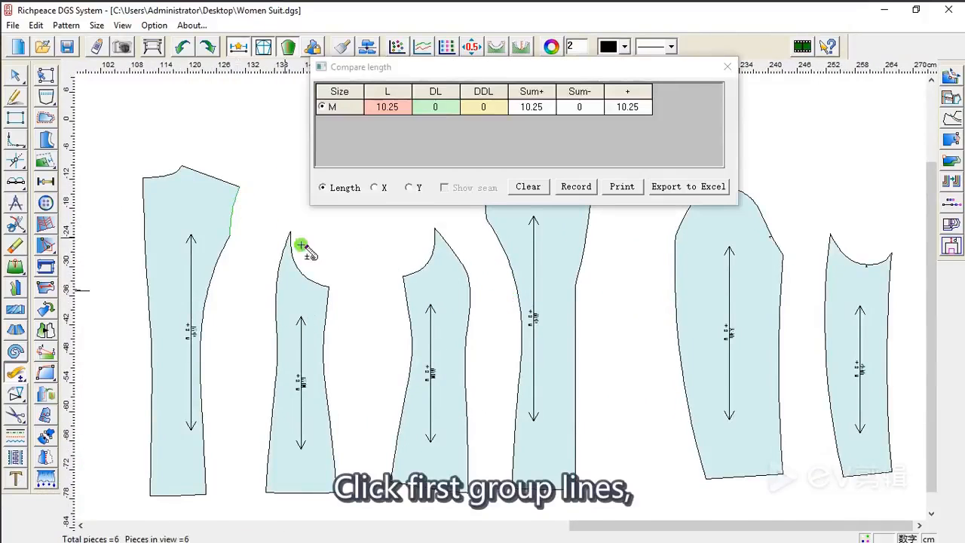
Step: Group the body pieces' armhole curves, then add the sleeve cap curve as the second group
click(430, 273)
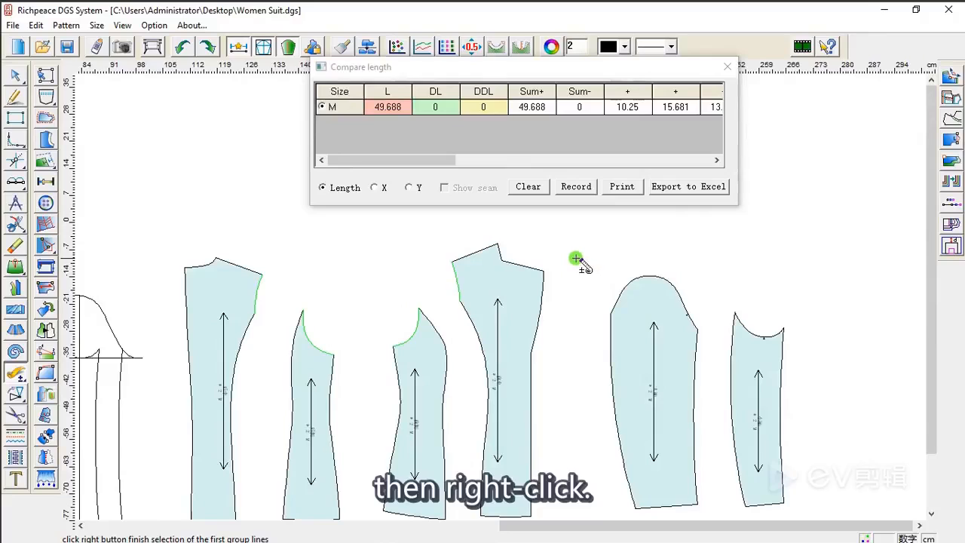
click(643, 285)
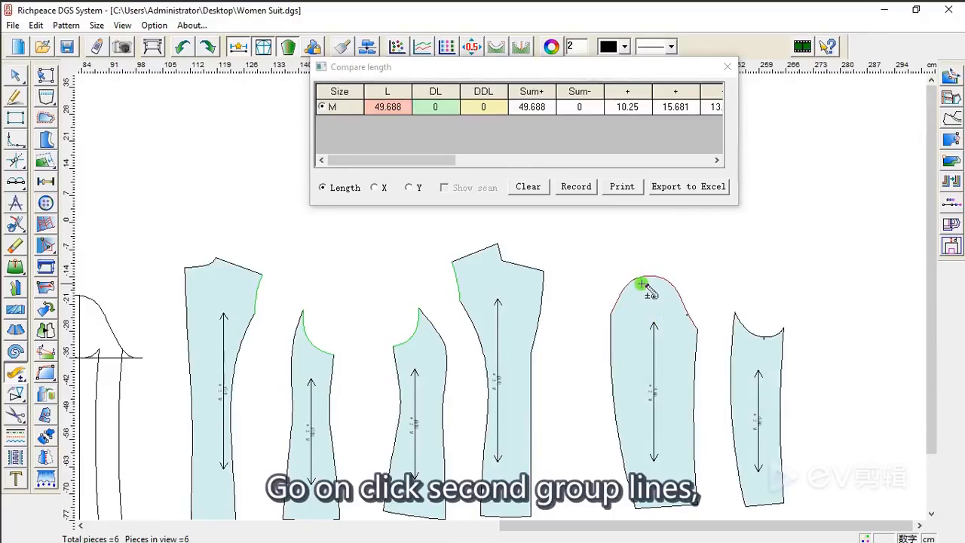
click(758, 334)
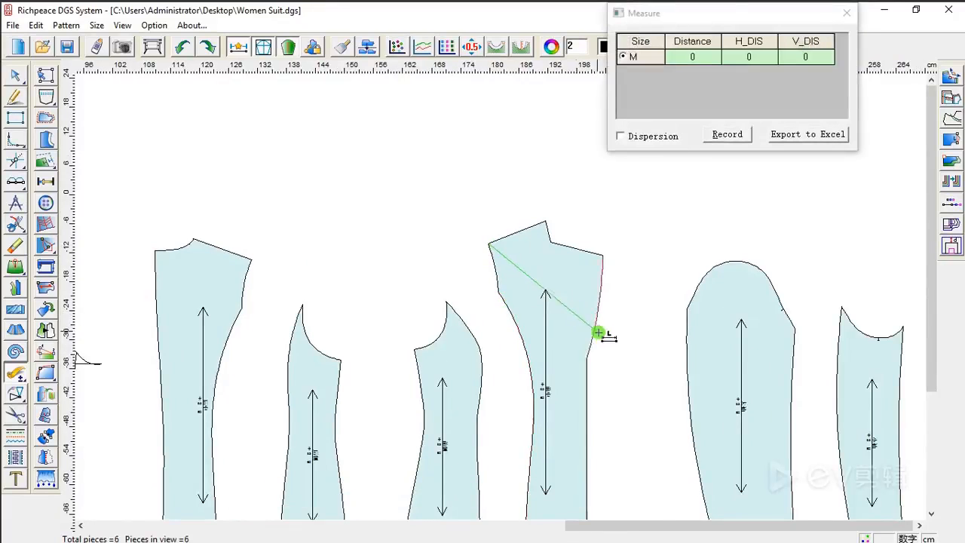
Step: Measure the point distance from the fourth piece's top corner to its armhole point
click(537, 301)
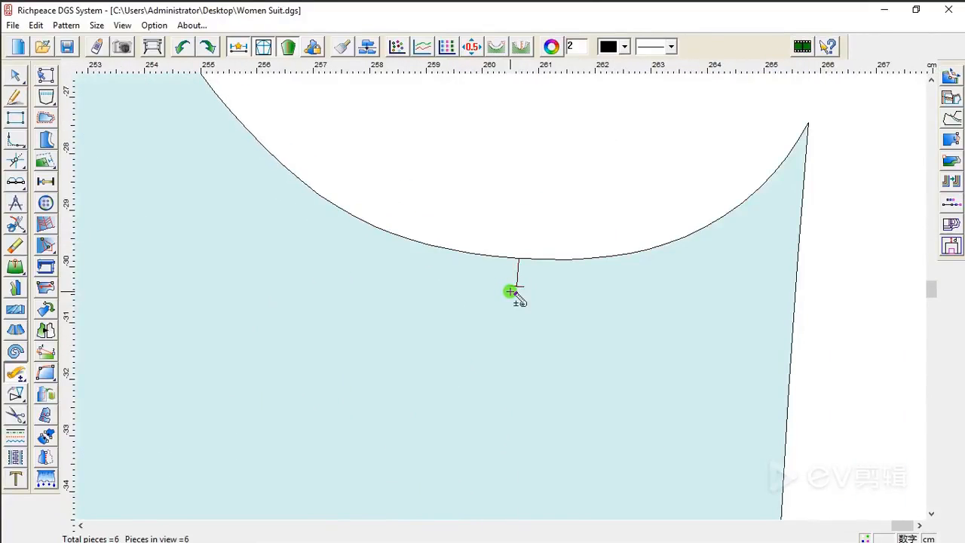
mouse_move(535, 280)
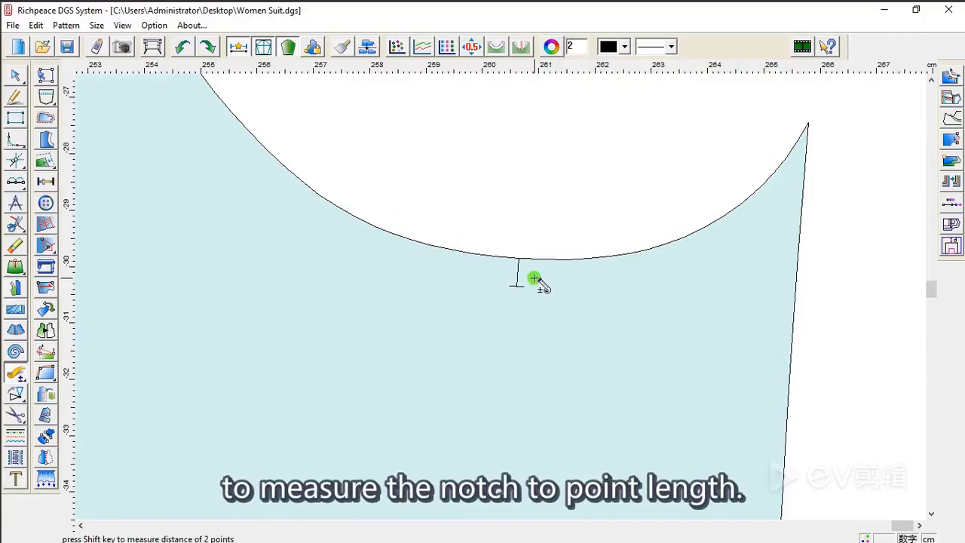